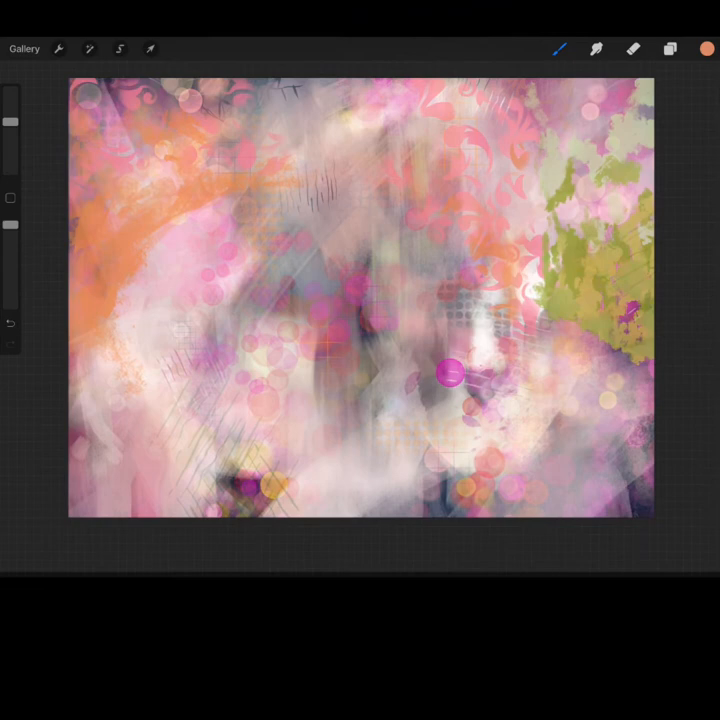
- Browse the brush library and smudge brushes, then show and dismiss the colour picker with its palettes
left_click(560, 48)
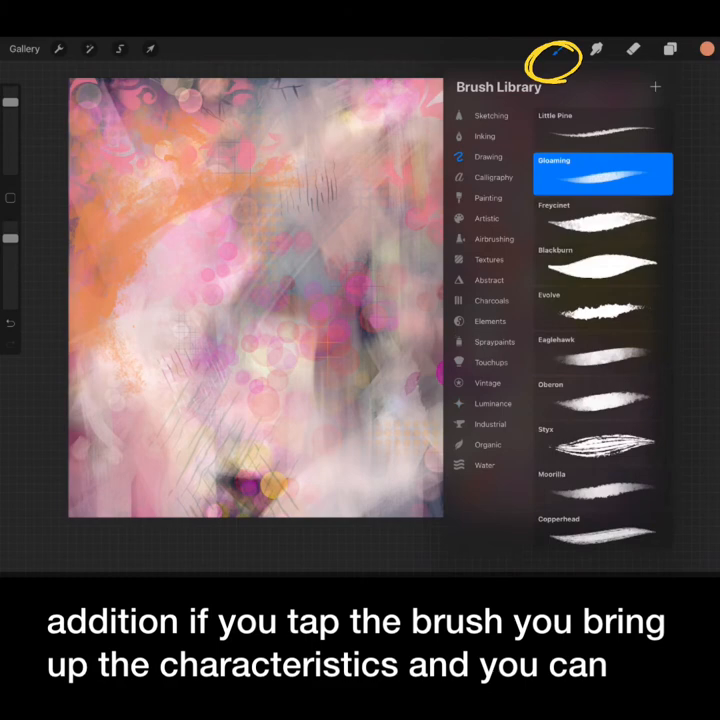
left_click(600, 172)
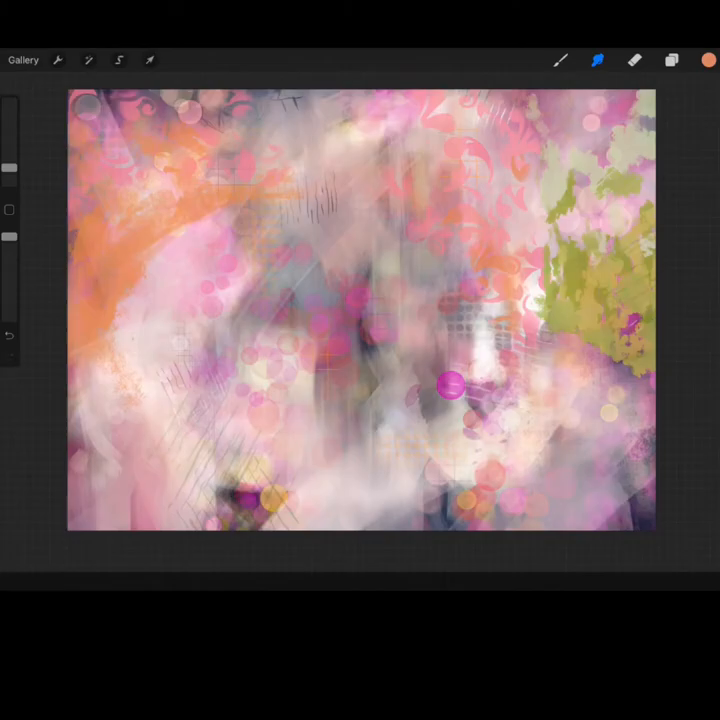
left_click(596, 60)
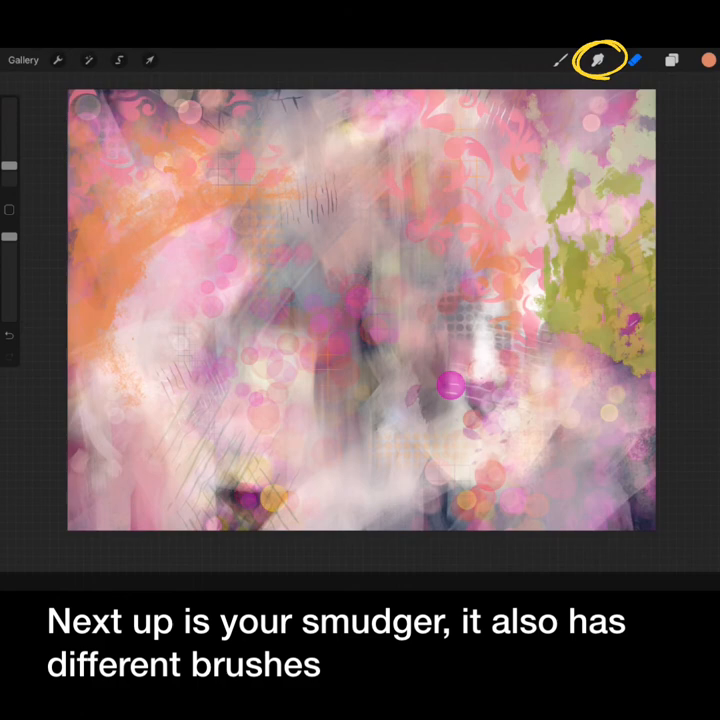
left_click(672, 60)
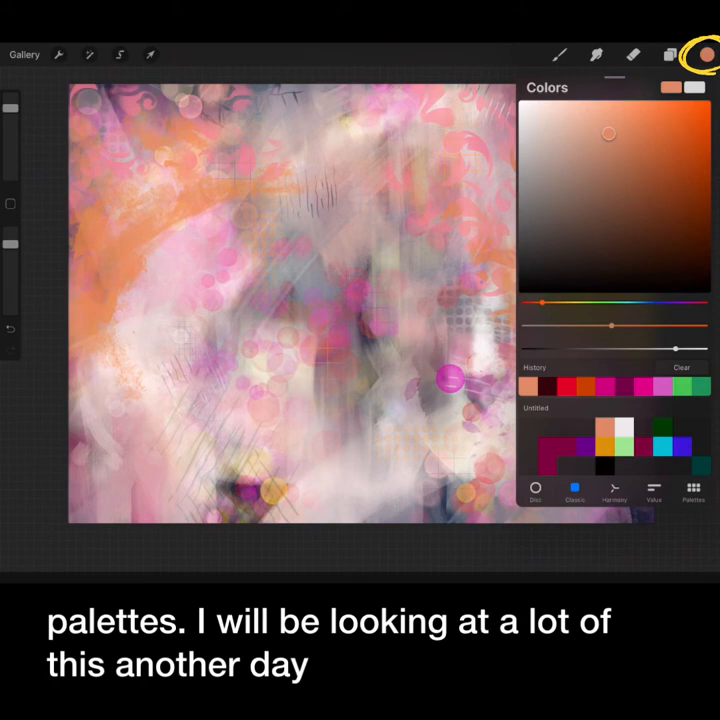
left_click(704, 56)
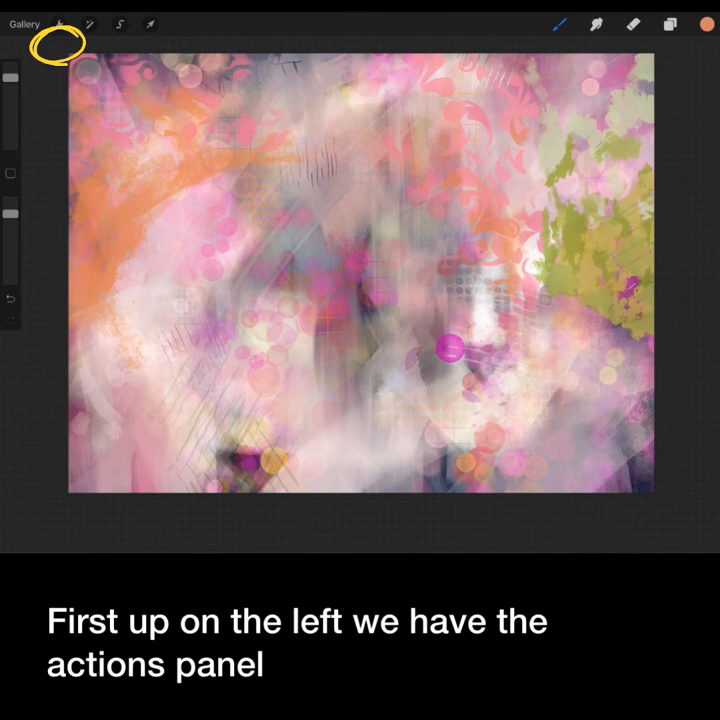
- Browse the Actions panel's Canvas, Share and Help sections, then bring up the Adjustments list
left_click(56, 24)
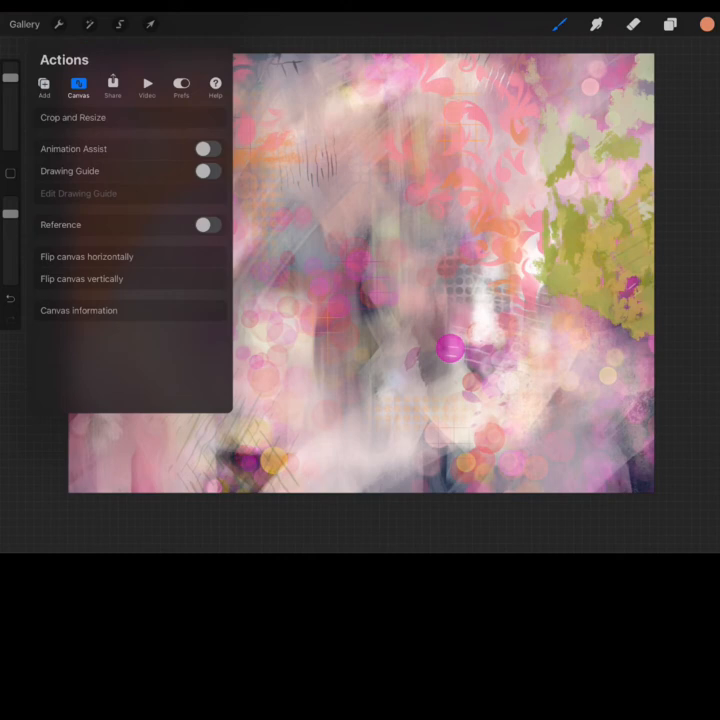
left_click(112, 84)
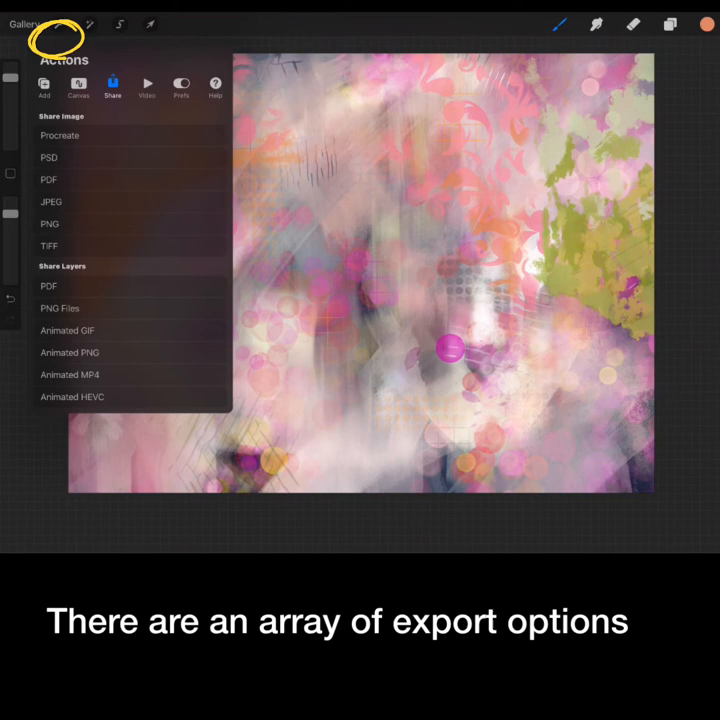
left_click(216, 88)
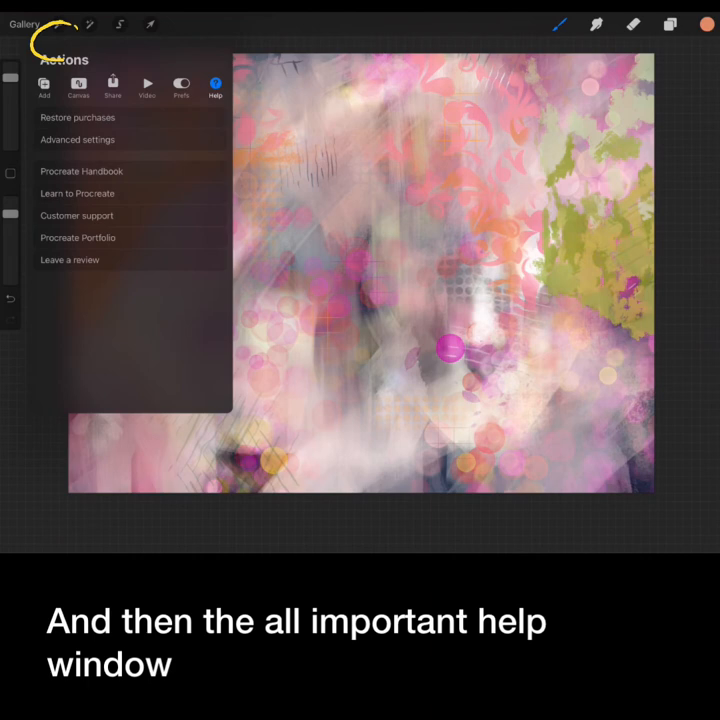
left_click(88, 24)
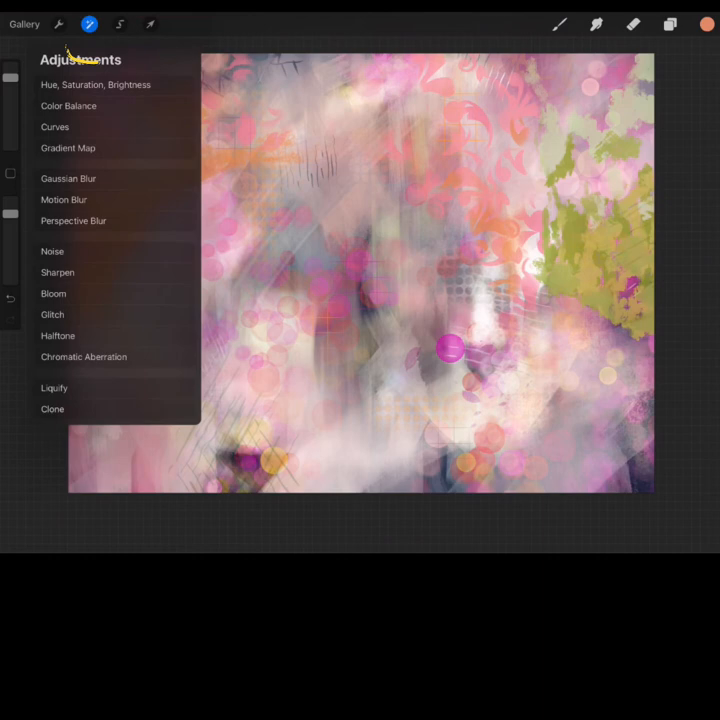